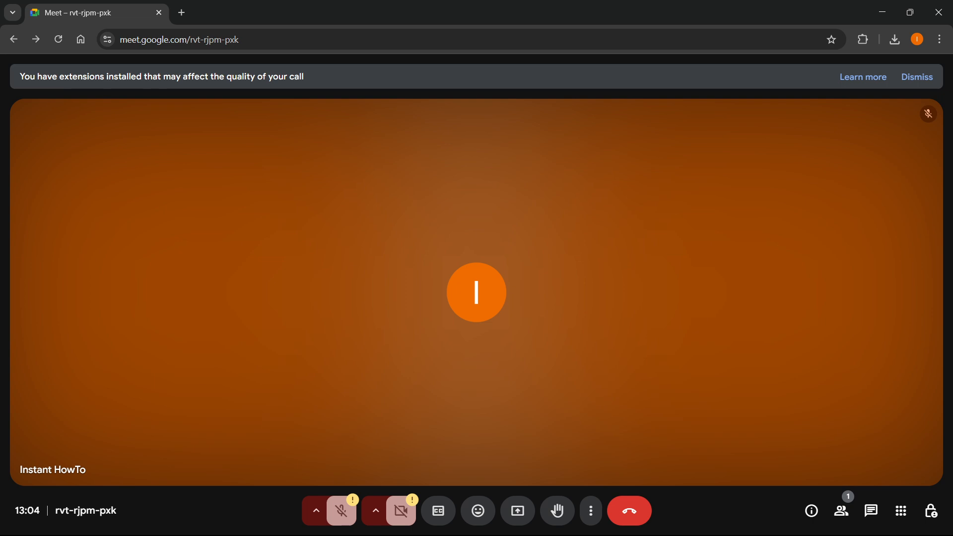
mouse_move(562, 221)
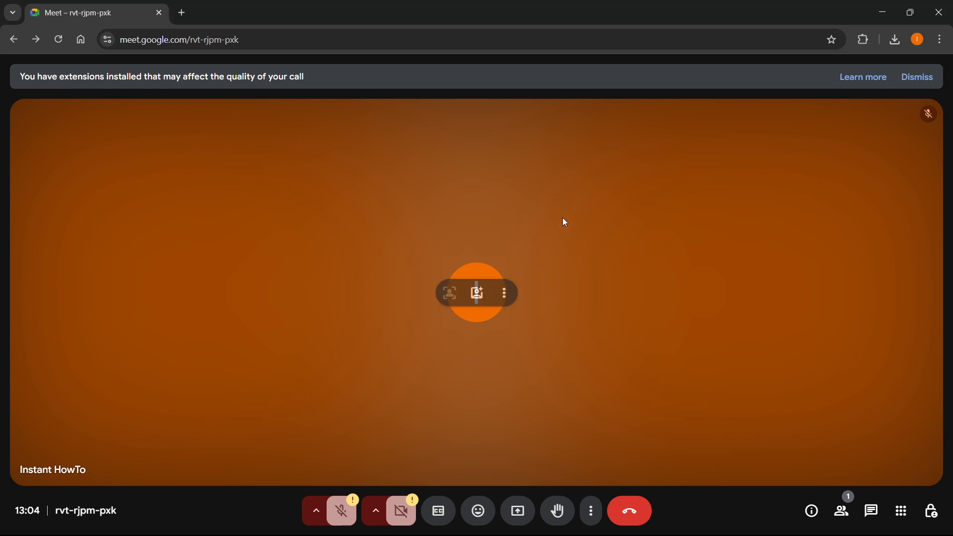
mouse_move(419, 219)
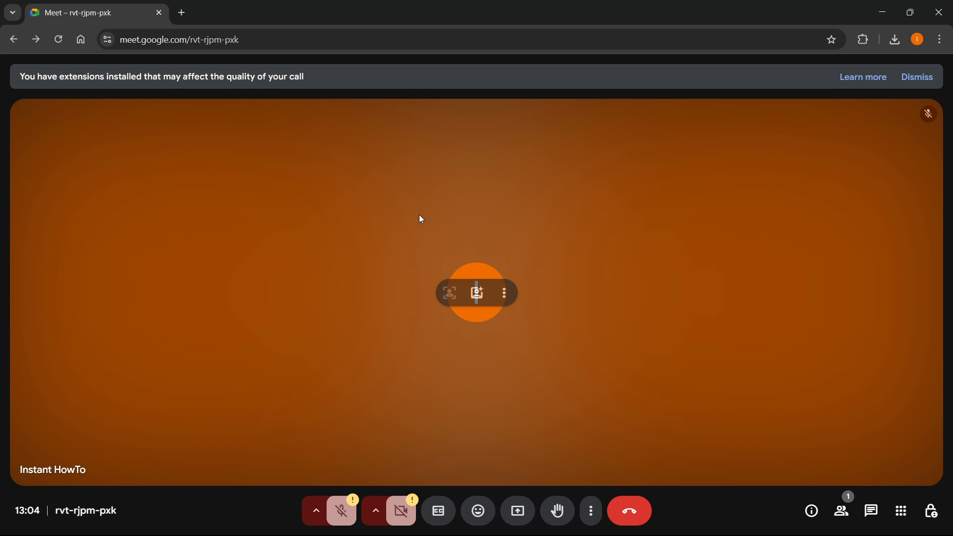
mouse_move(272, 187)
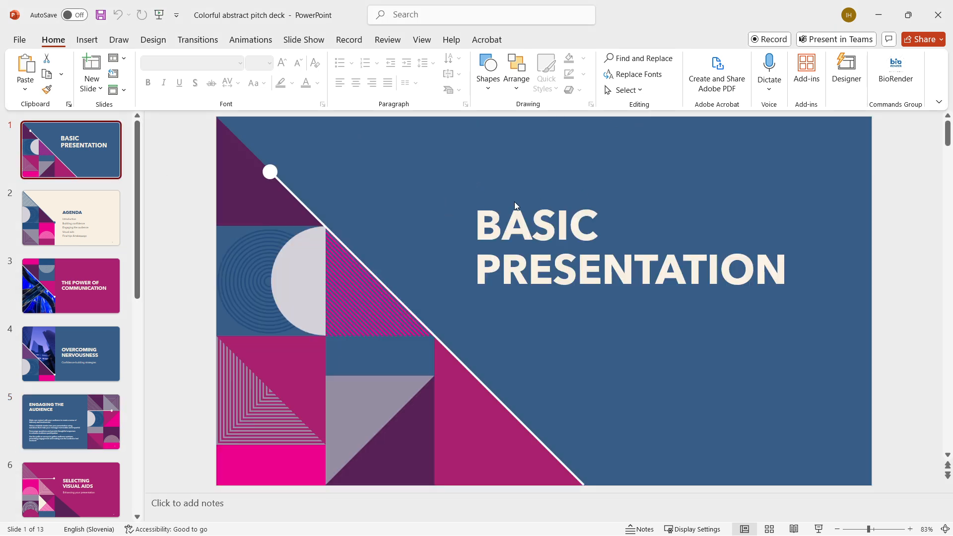
mouse_move(454, 237)
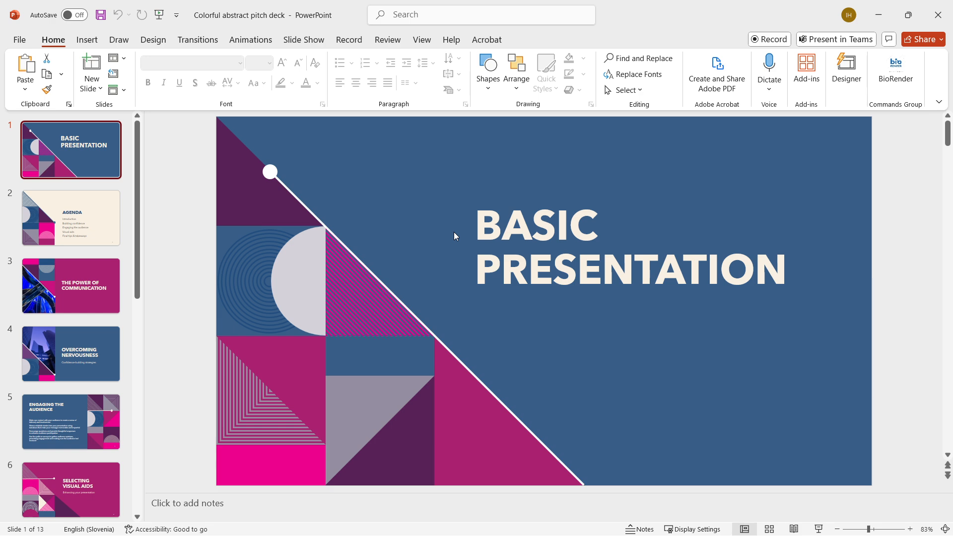
mouse_move(468, 220)
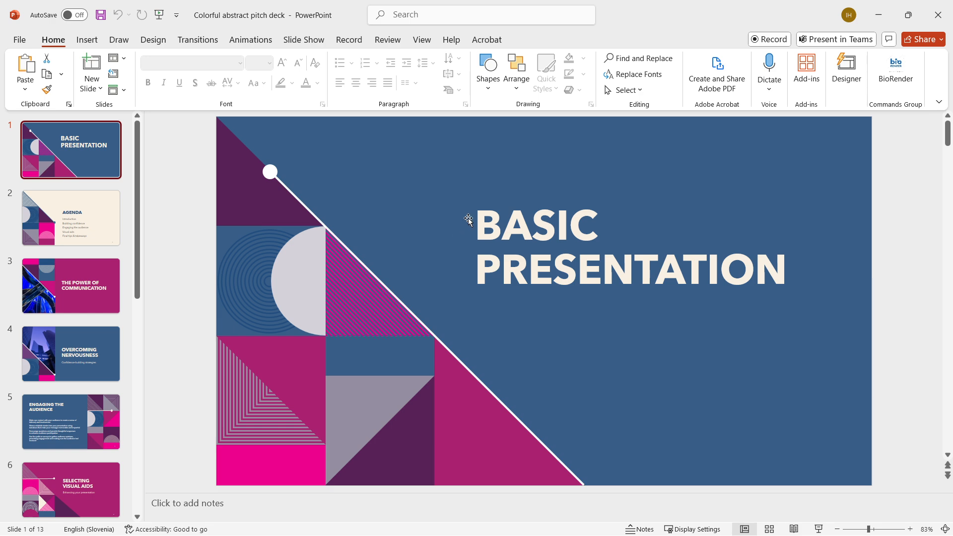
Bring the PowerPoint window with the pitch deck's title slide to the front
click(546, 521)
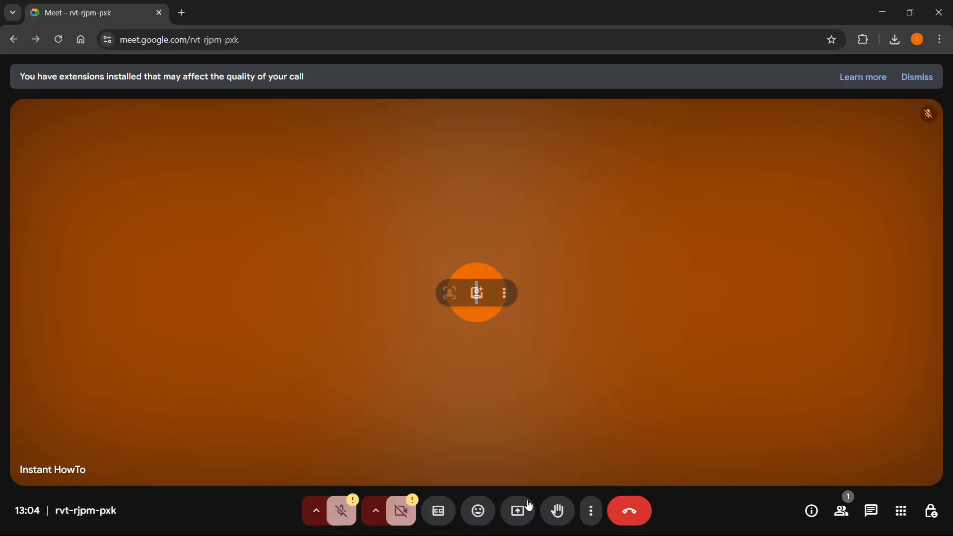
mouse_move(517, 510)
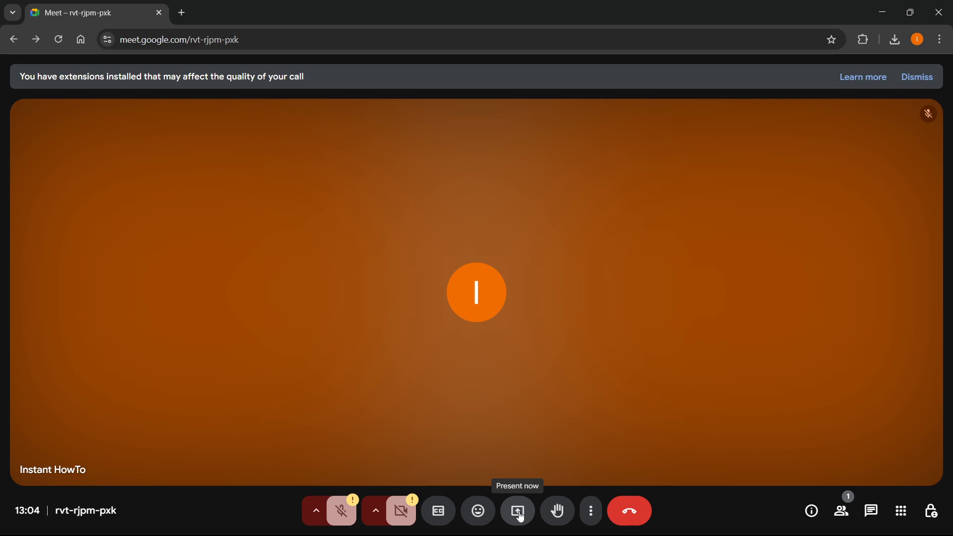
click(517, 510)
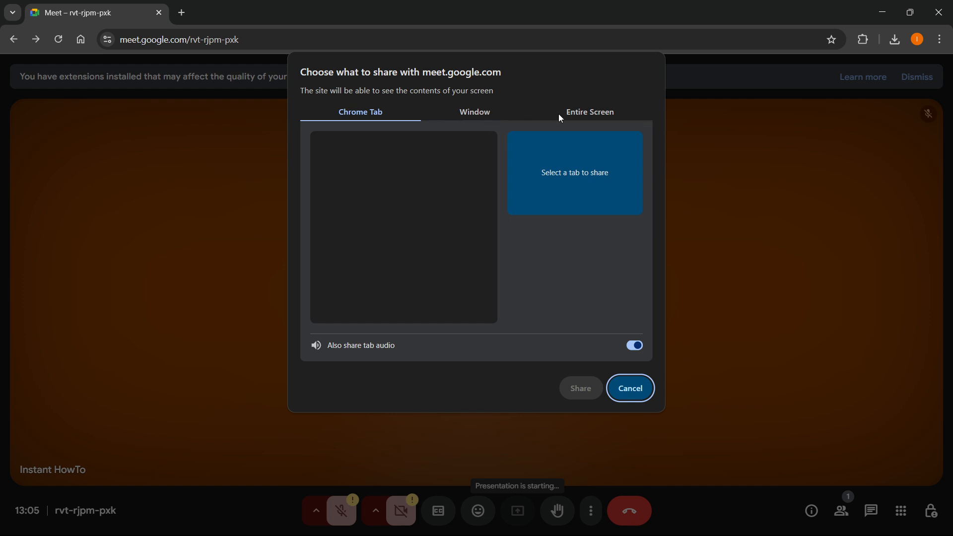
mouse_move(462, 113)
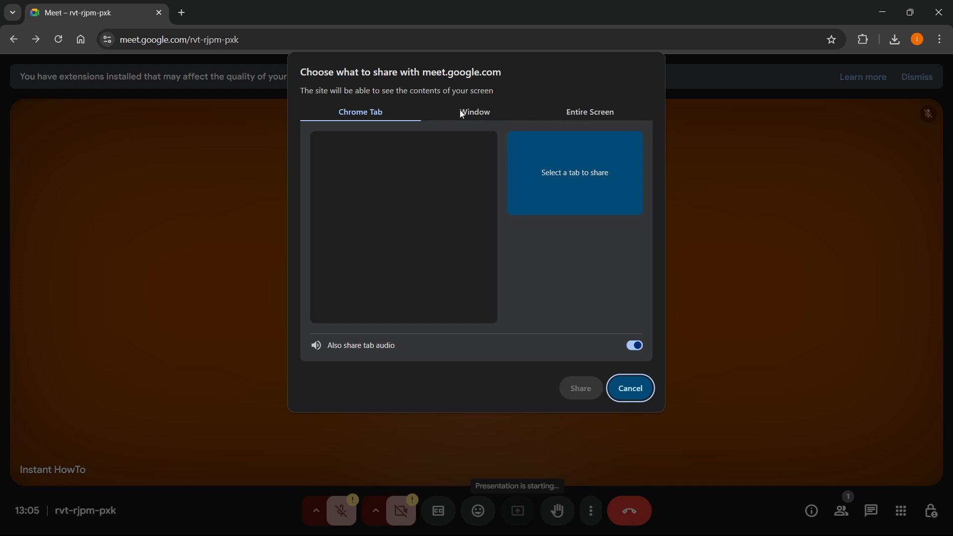
click(474, 112)
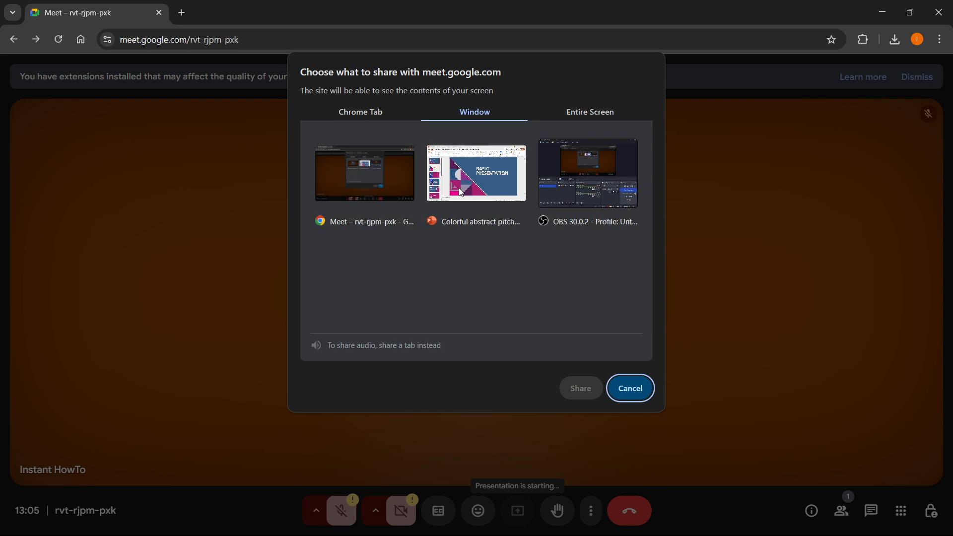
mouse_move(615, 395)
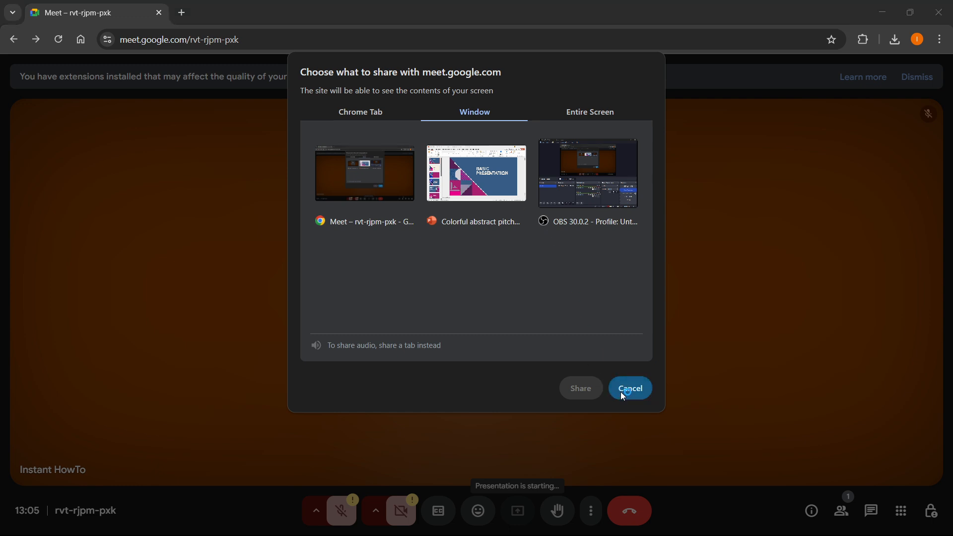
click(629, 388)
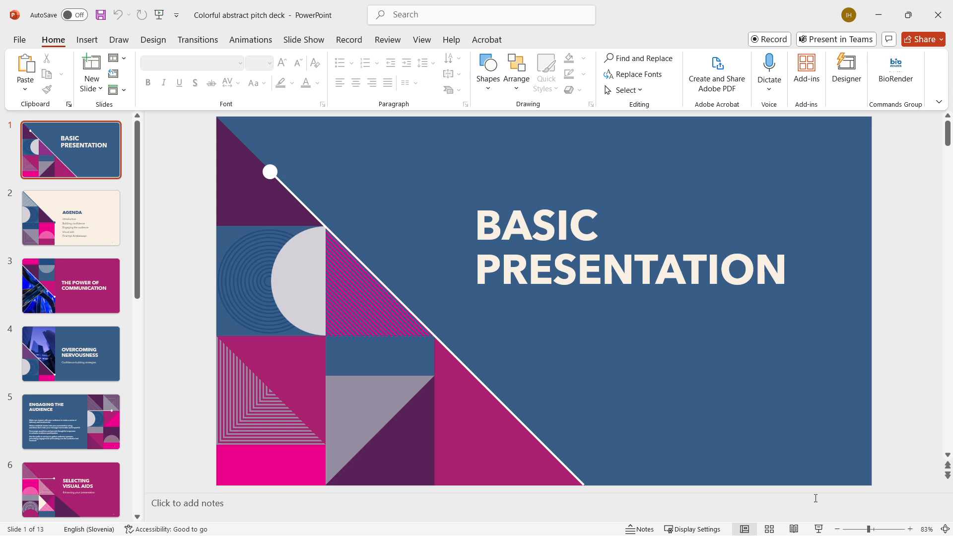
mouse_move(819, 529)
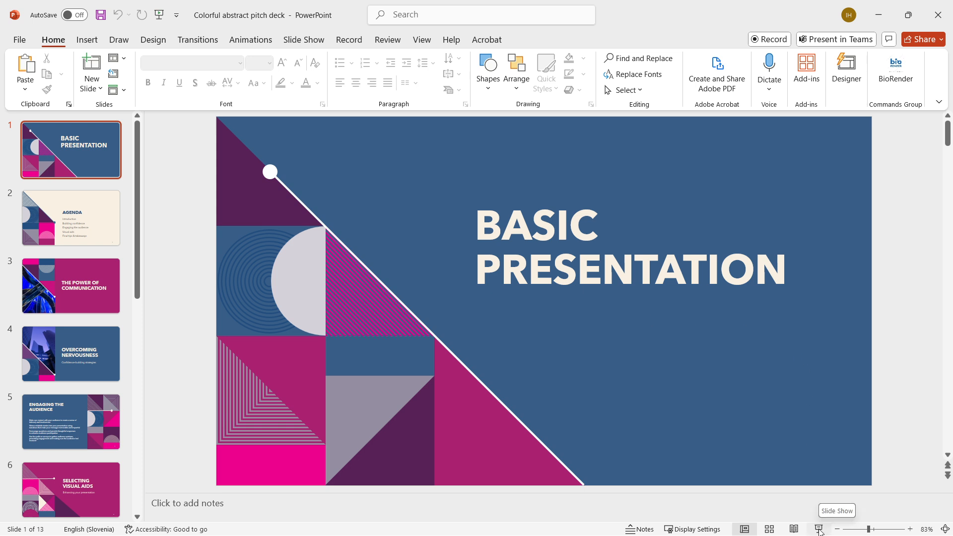
Start the slideshow from slide 1 and dismiss the Creative Cloud pop-up window
click(819, 529)
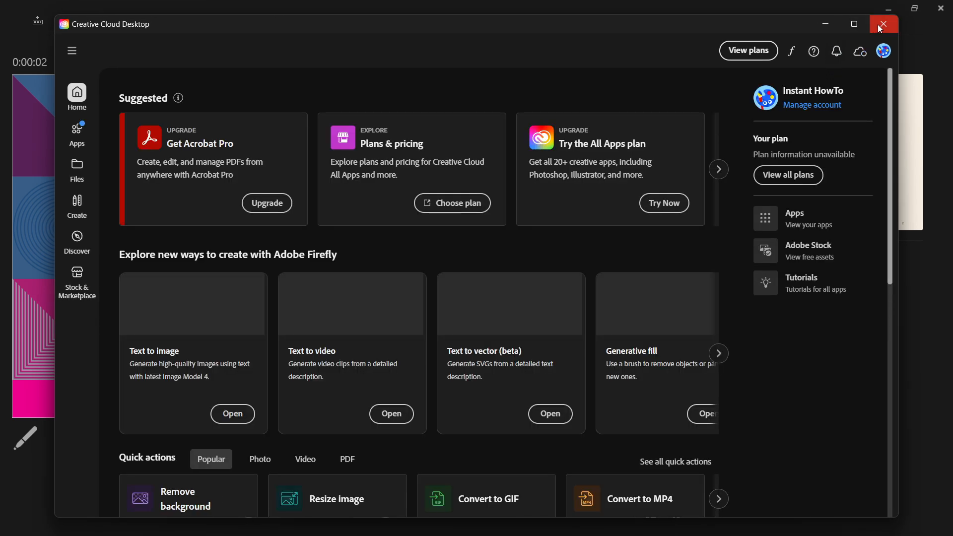
click(179, 98)
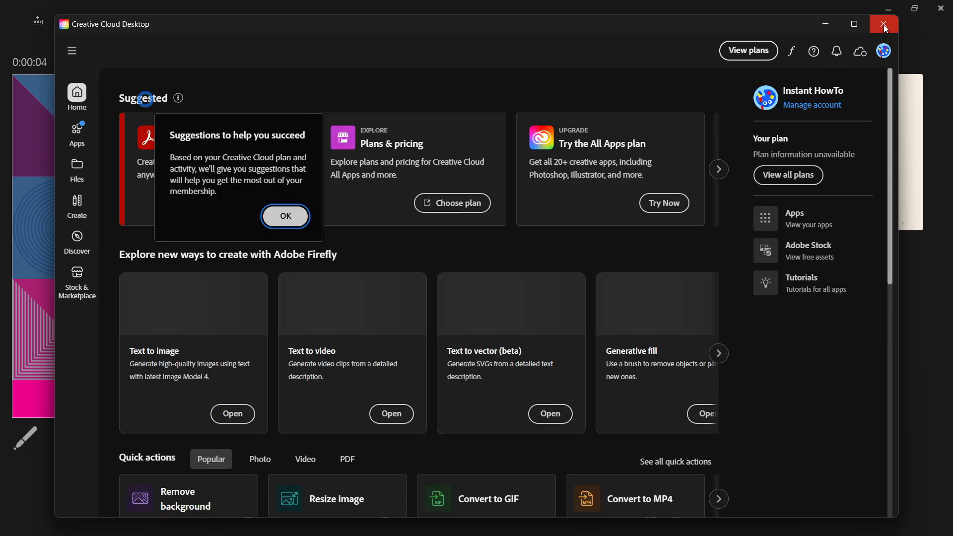
click(883, 24)
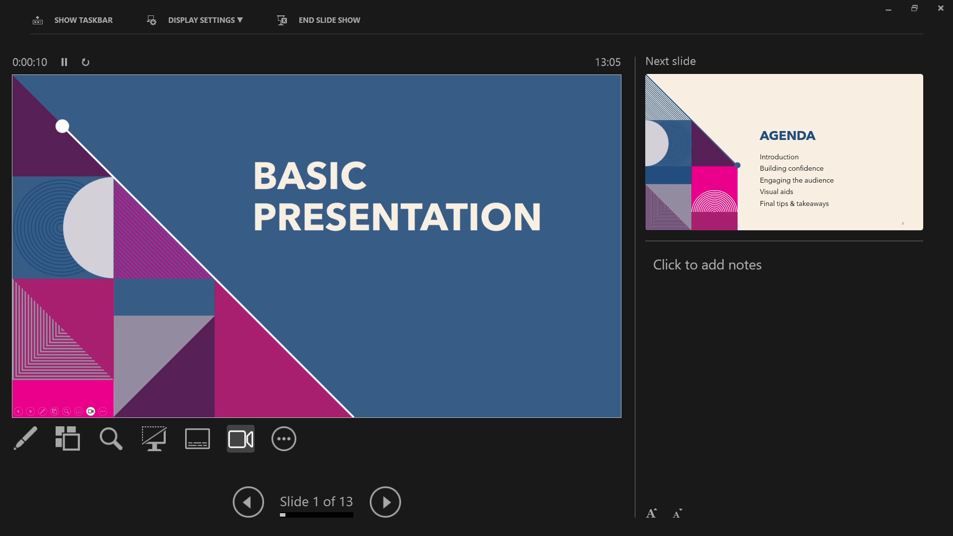
mouse_move(485, 245)
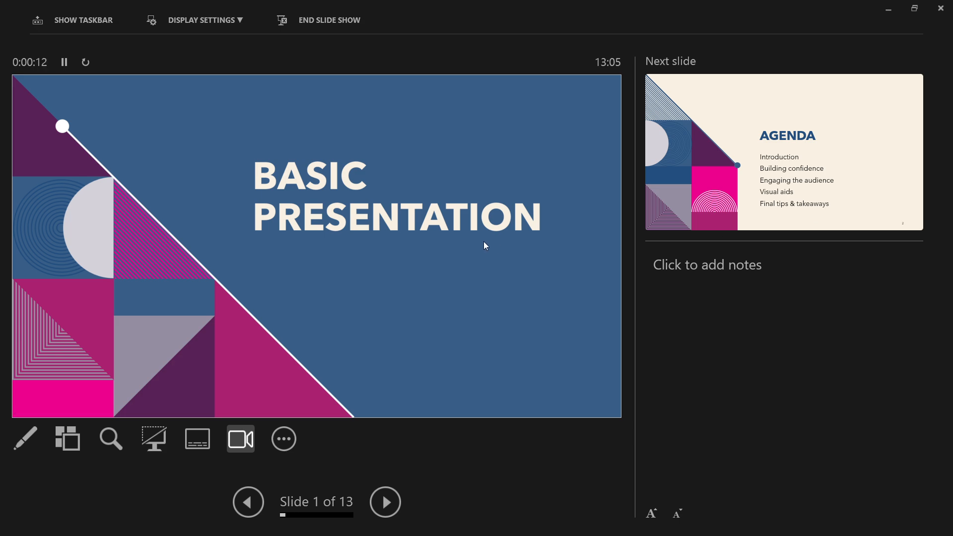
mouse_move(439, 261)
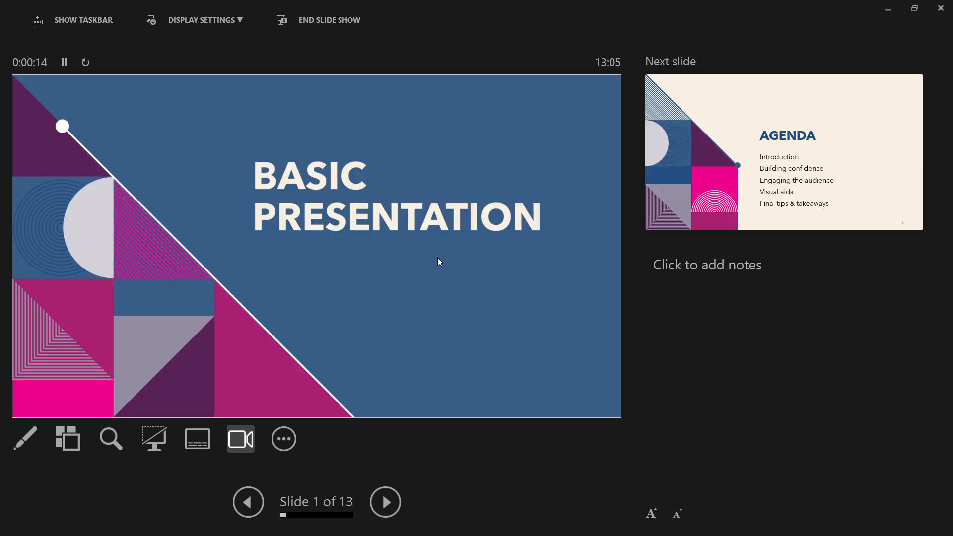
mouse_move(418, 261)
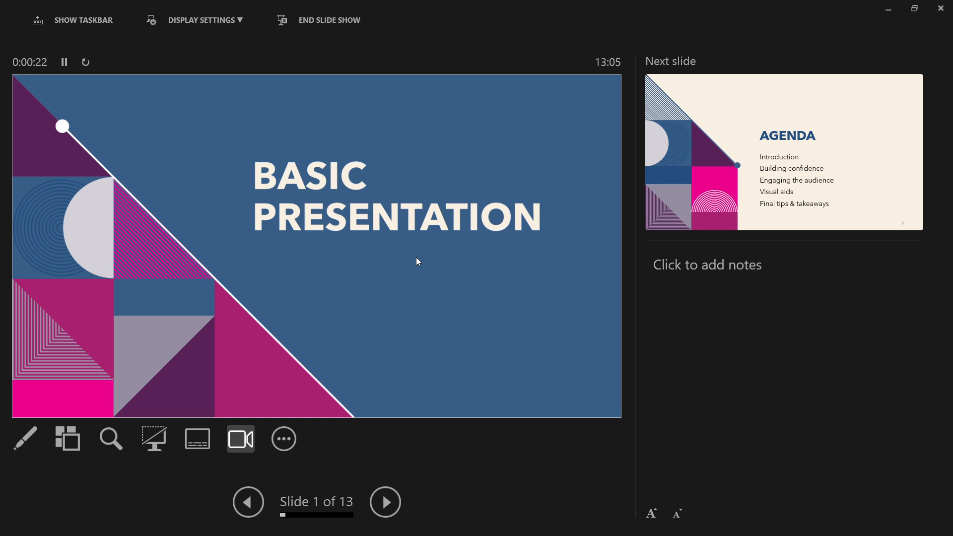
Switch back to the Google Meet window via Alt+Tab while the slideshow keeps running
key(alt+tab)
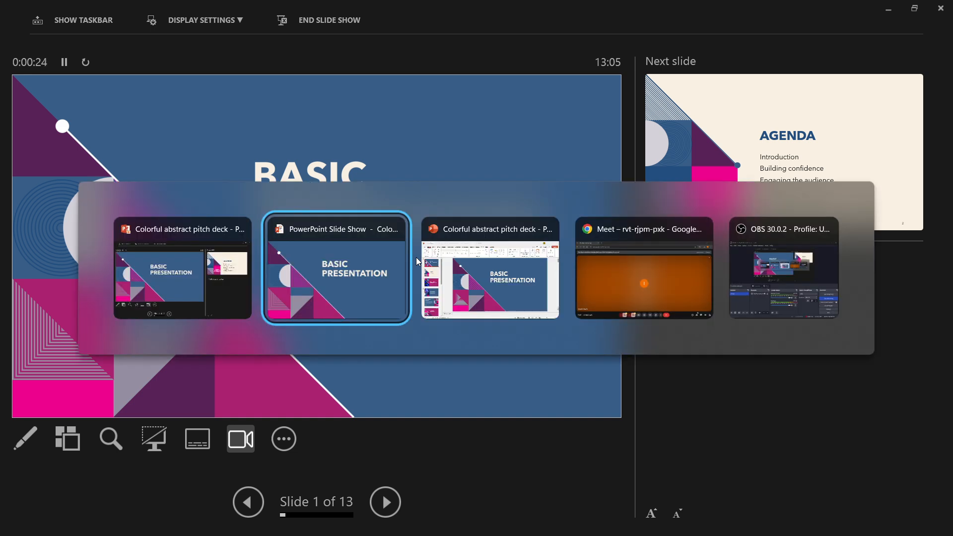
mouse_move(634, 270)
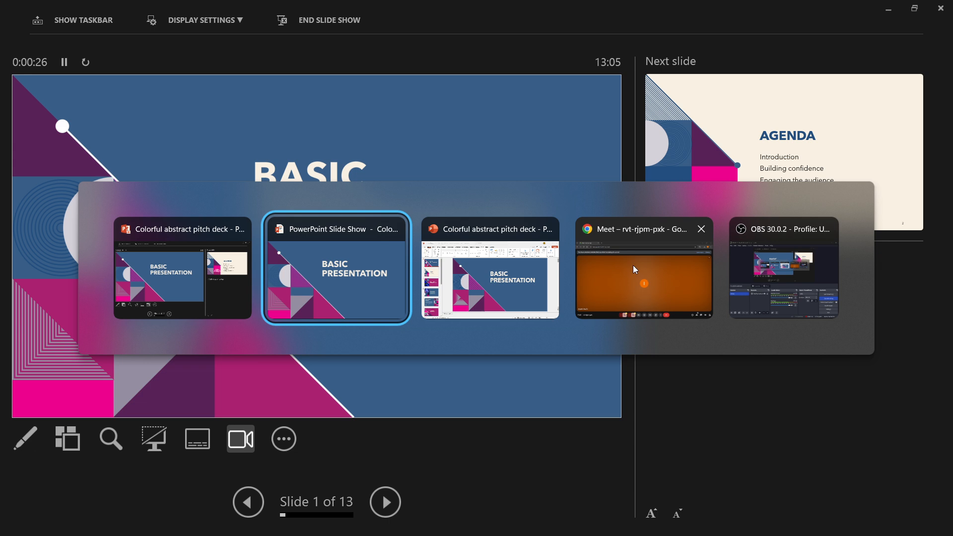
mouse_move(565, 267)
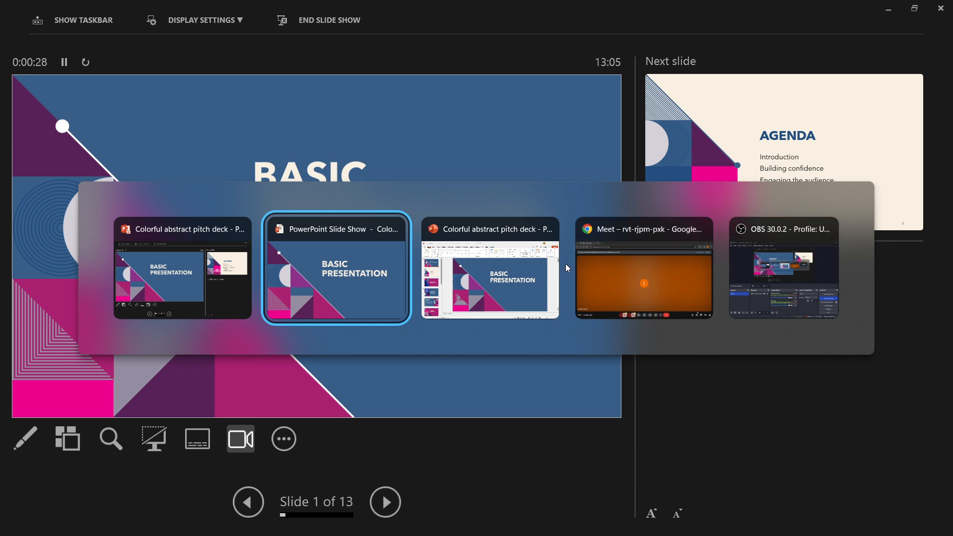
mouse_move(619, 272)
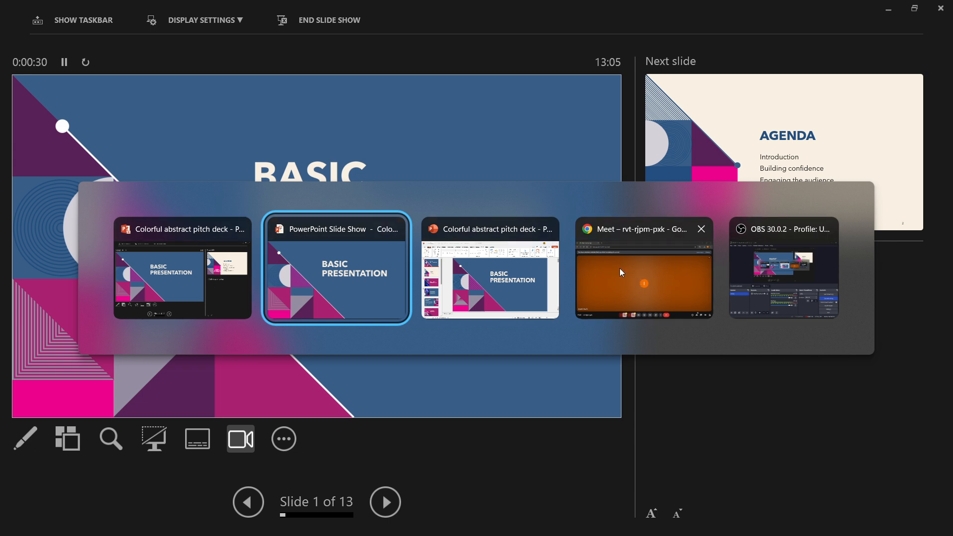
click(643, 269)
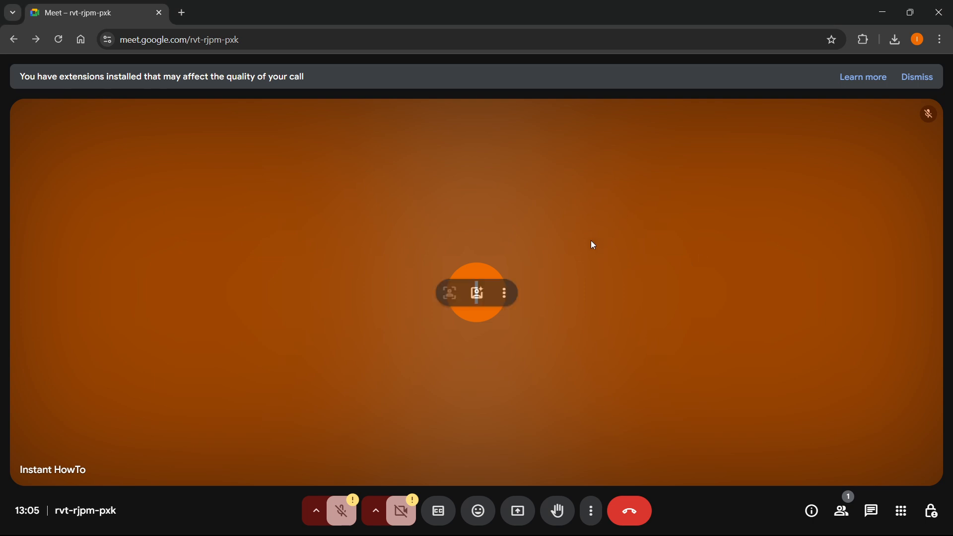
mouse_move(516, 510)
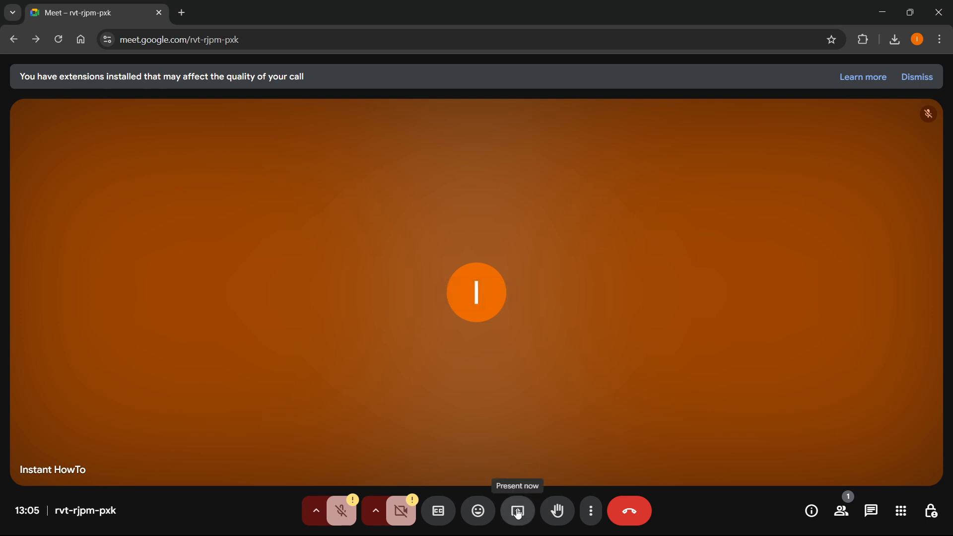
Present the running PowerPoint Slide Show window to the call from the Window list
click(516, 511)
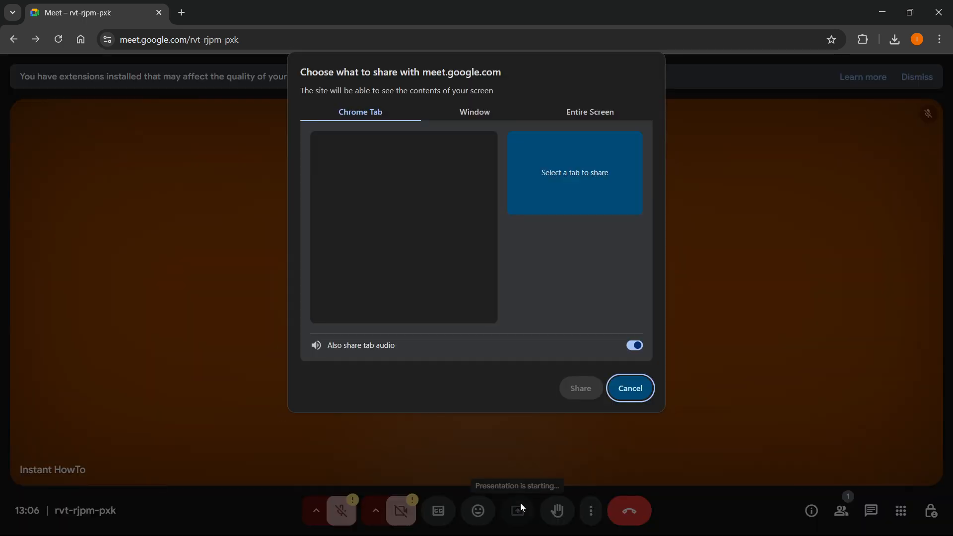
click(474, 112)
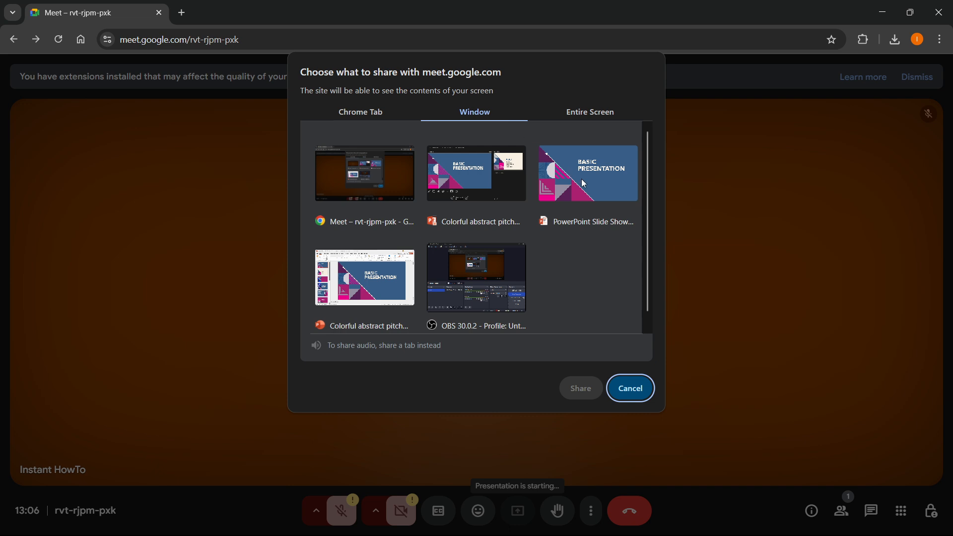
mouse_move(609, 210)
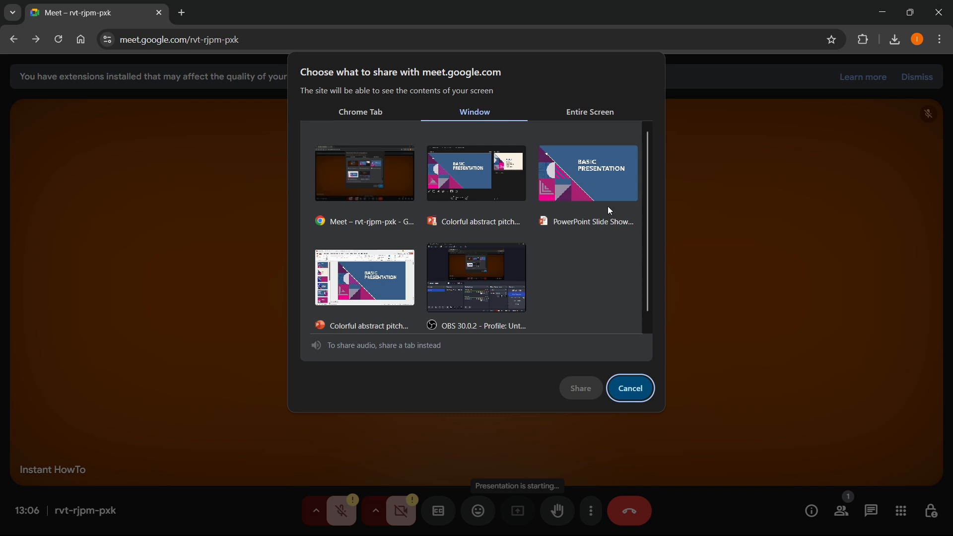
click(476, 173)
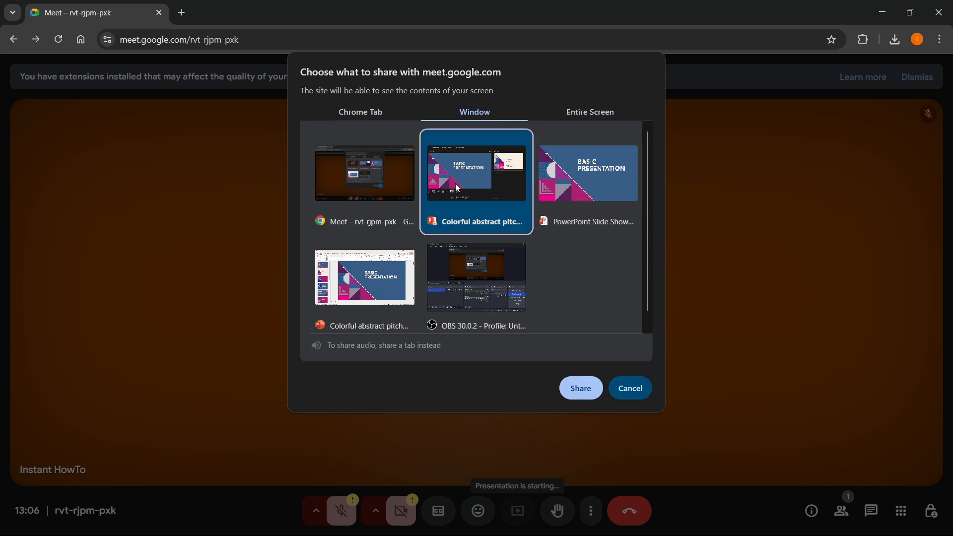
click(586, 173)
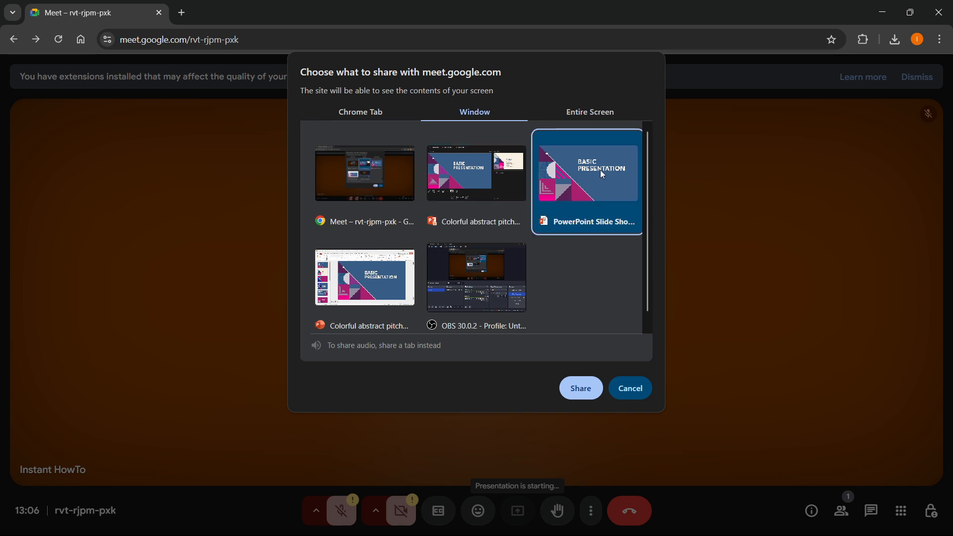
mouse_move(593, 191)
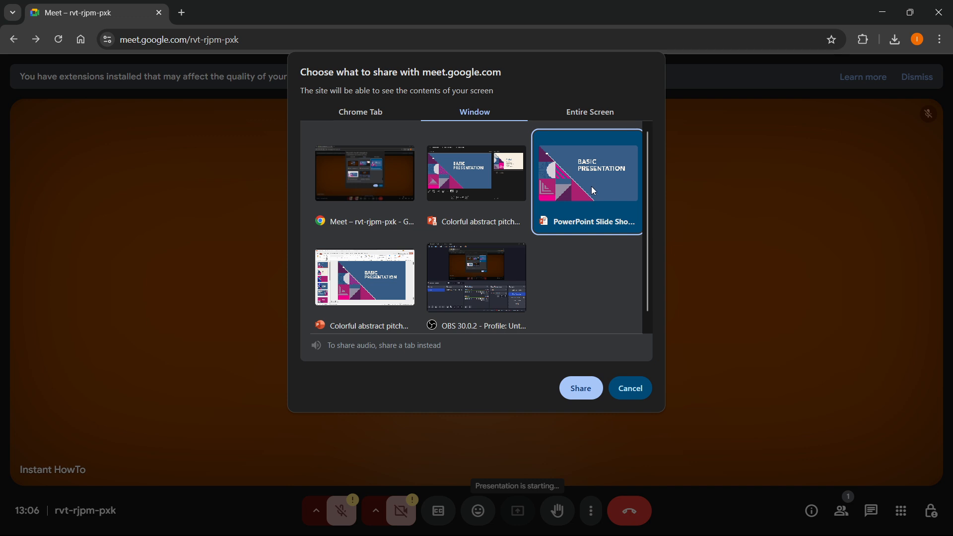
mouse_move(315, 350)
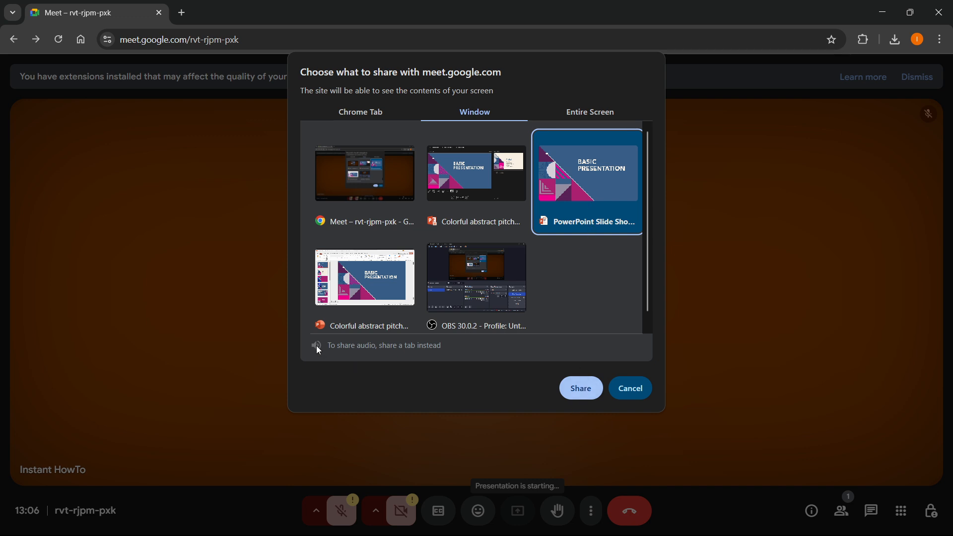
mouse_move(402, 352)
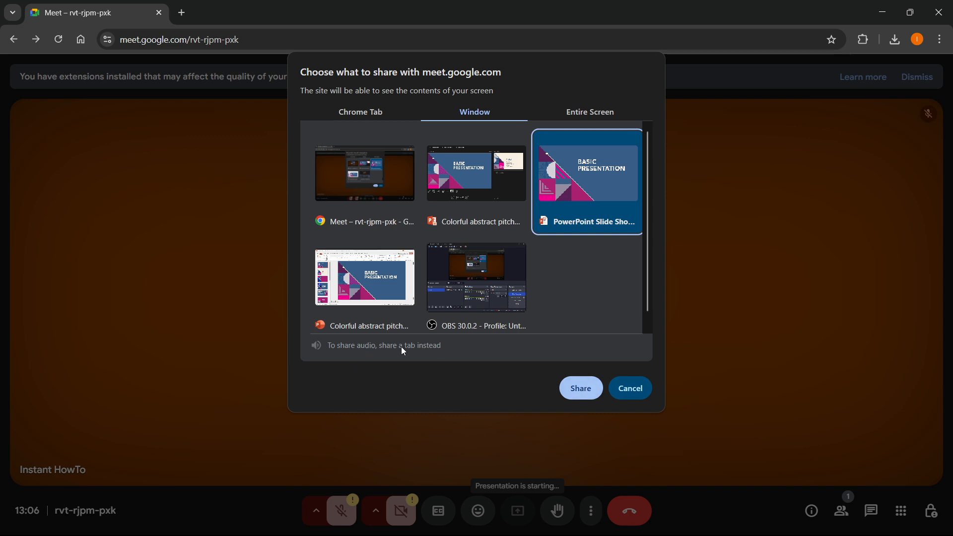
mouse_move(347, 357)
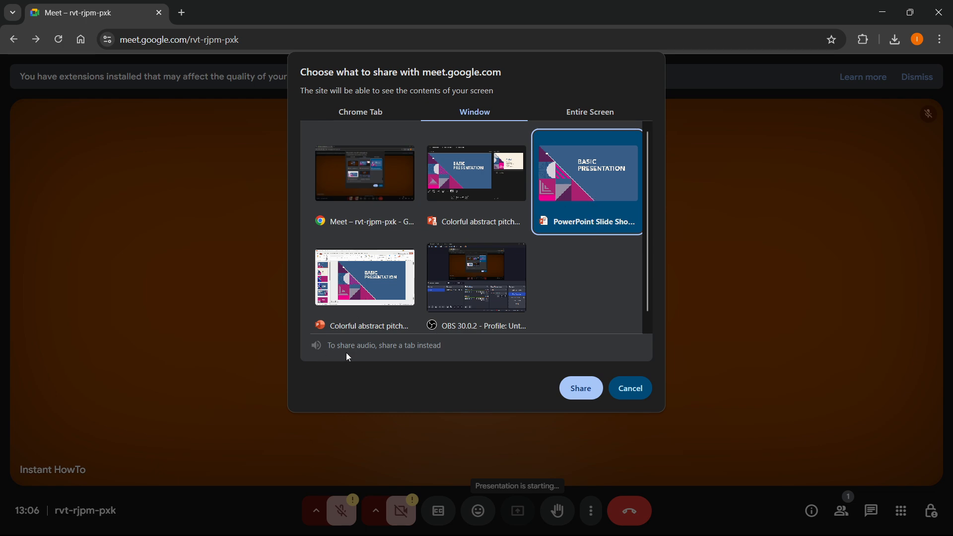
mouse_move(583, 169)
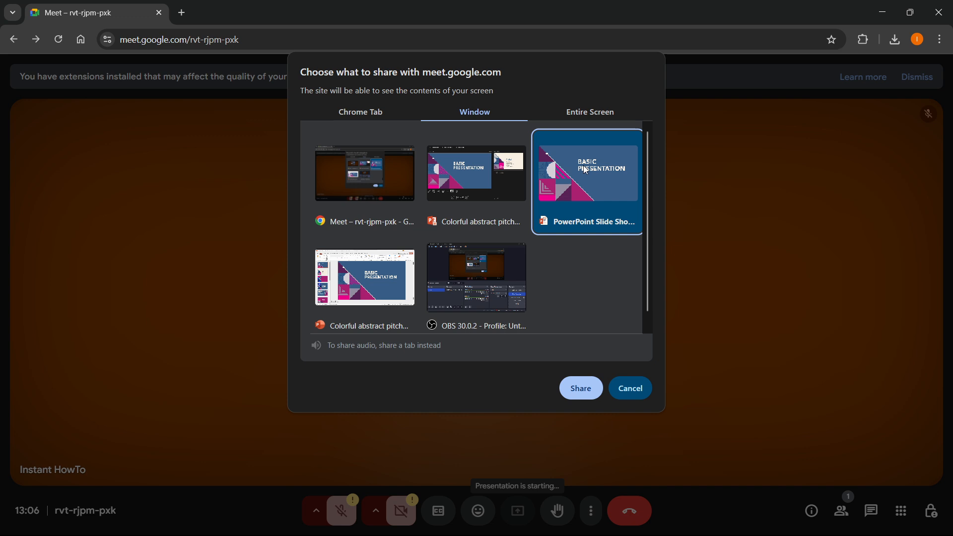
mouse_move(594, 231)
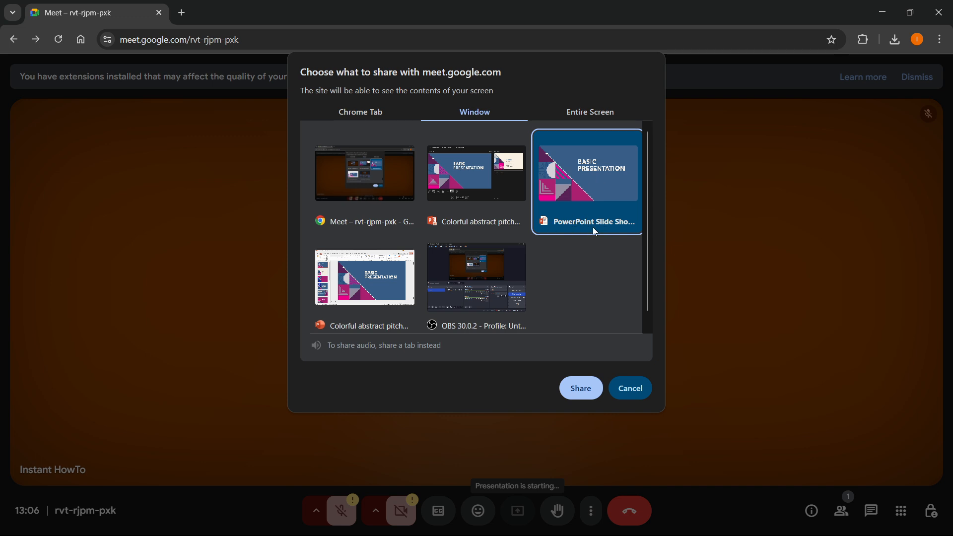
mouse_move(667, 232)
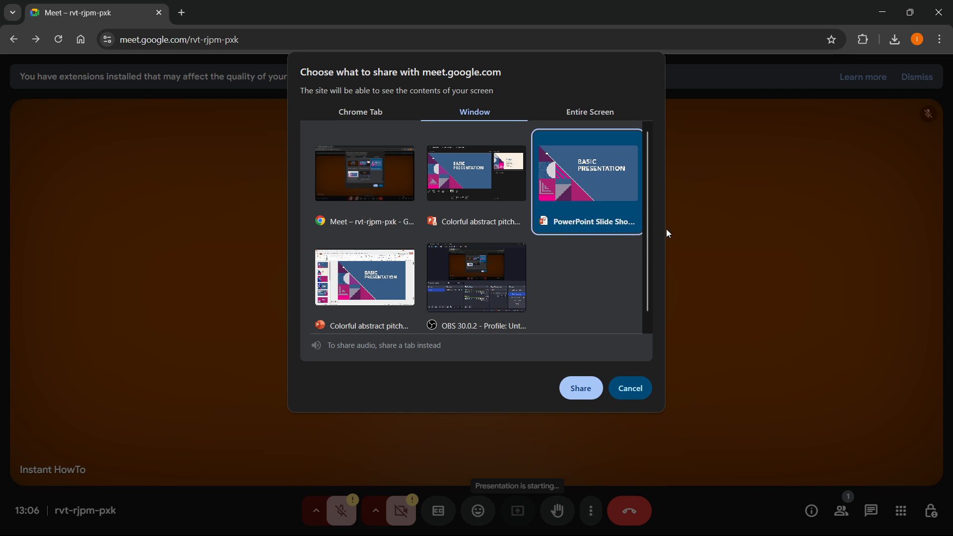
click(578, 388)
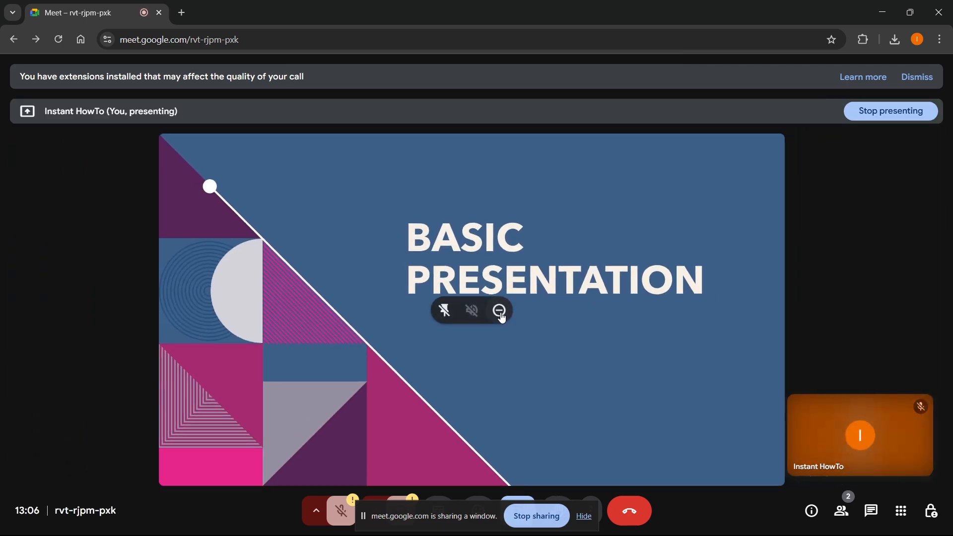
mouse_move(572, 391)
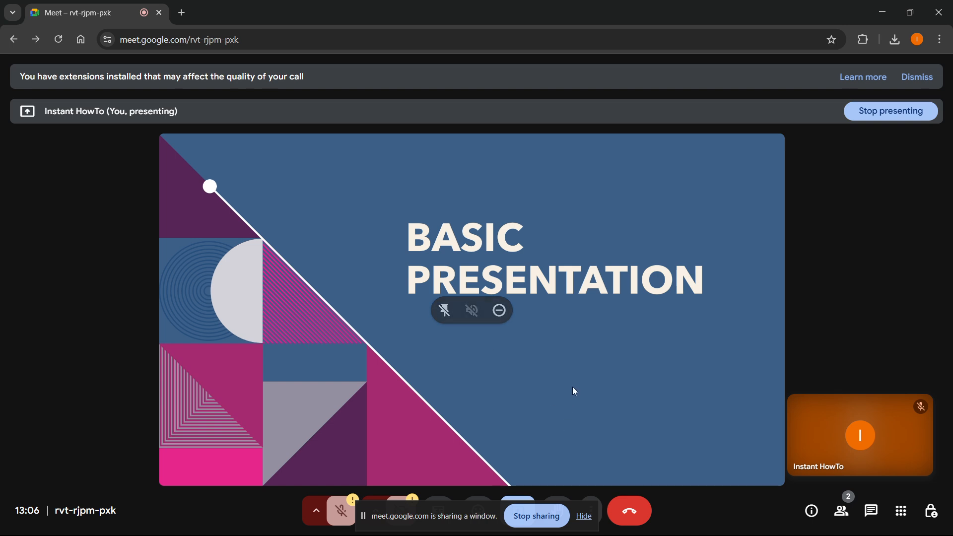
mouse_move(389, 397)
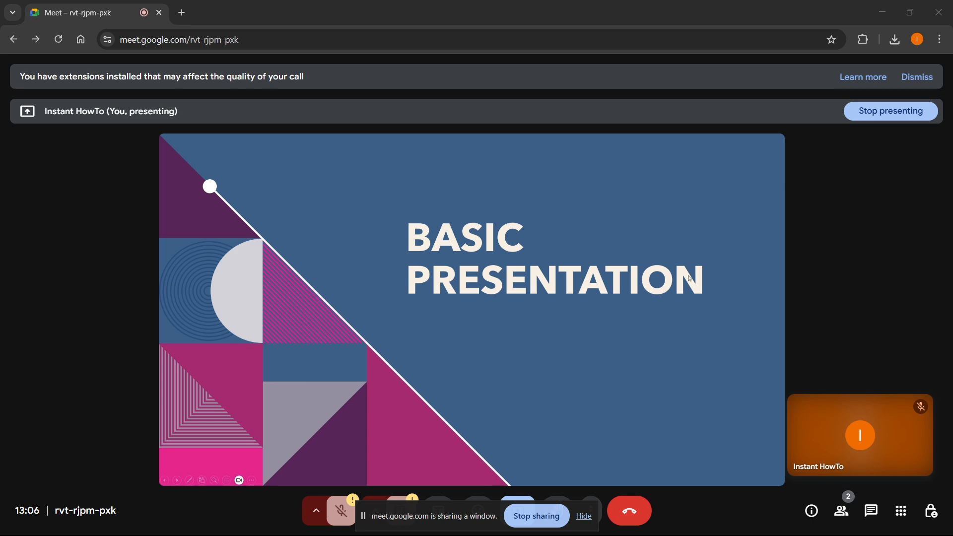
mouse_move(718, 256)
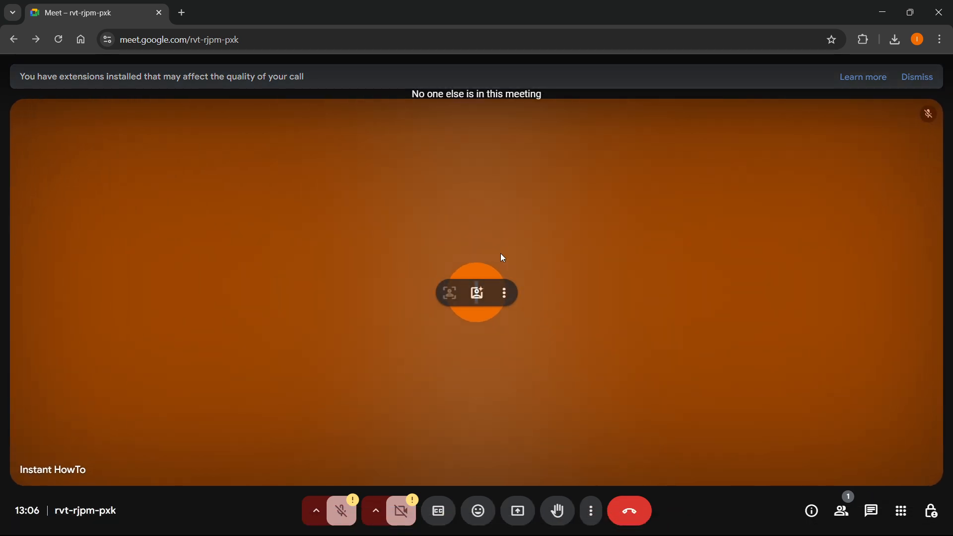
mouse_move(460, 182)
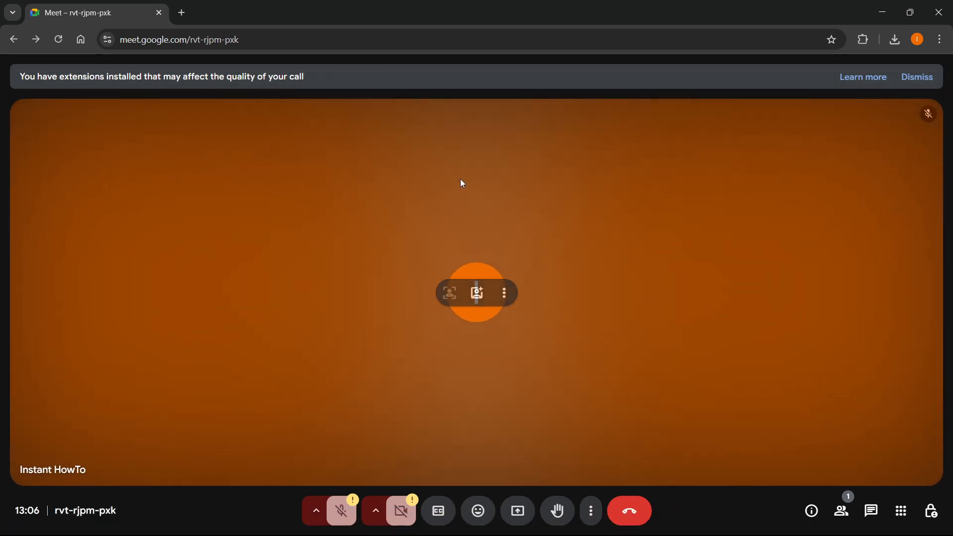
mouse_move(460, 182)
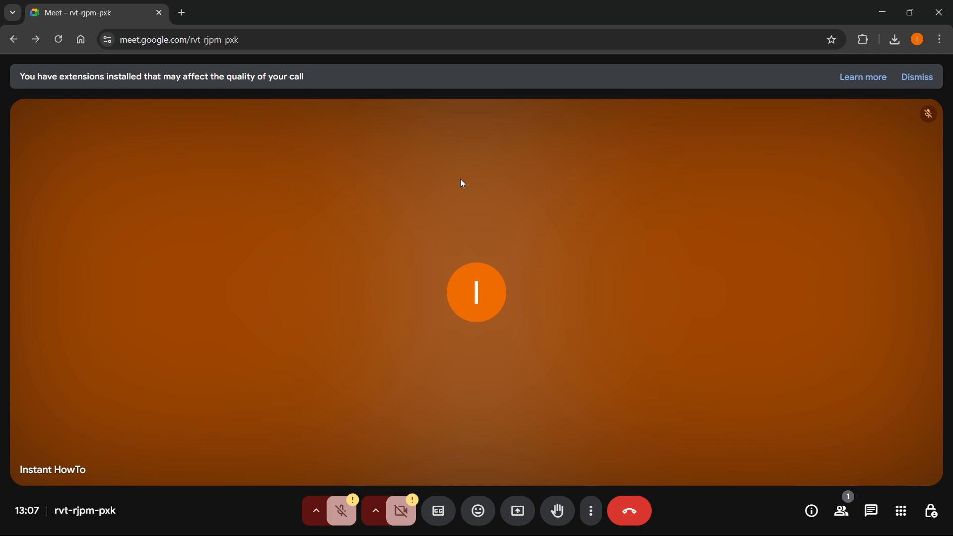
mouse_move(588, 268)
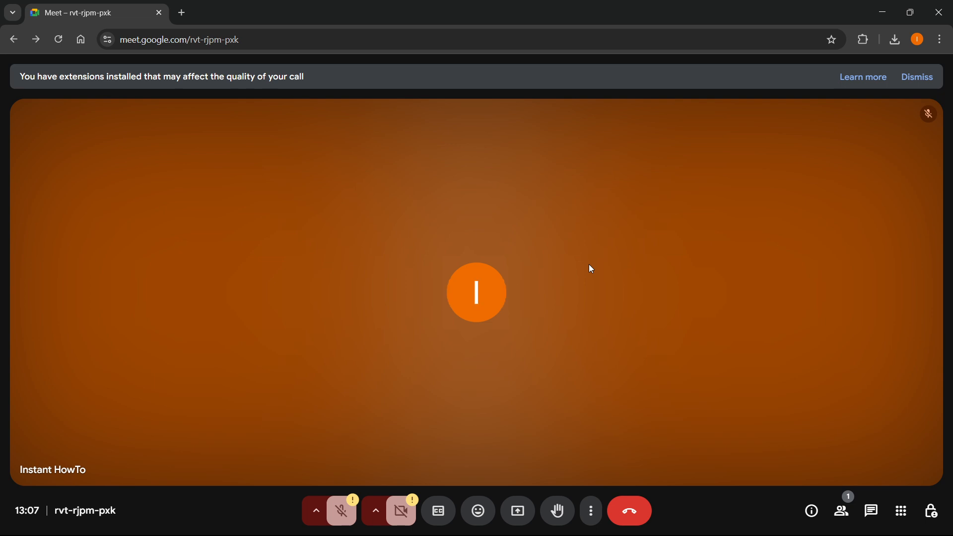
mouse_move(622, 282)
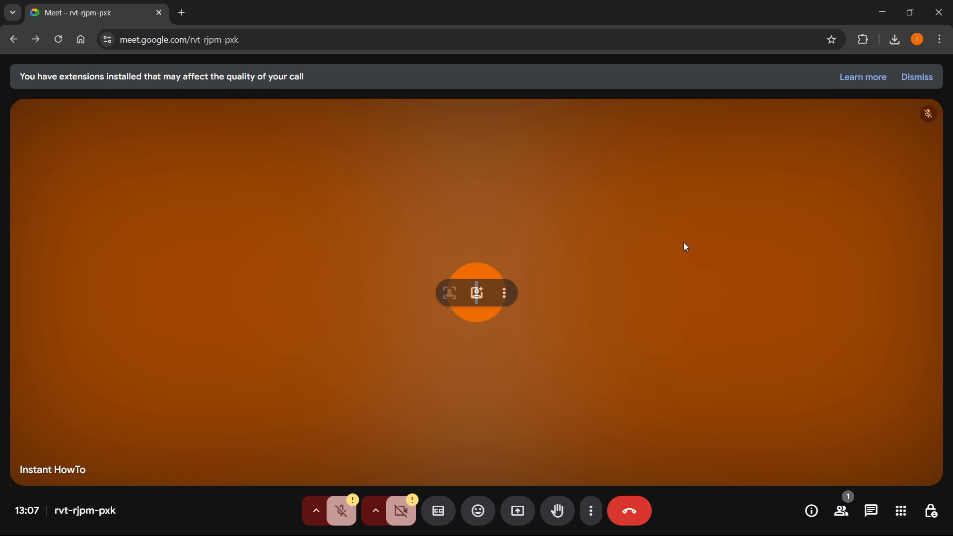
mouse_move(675, 251)
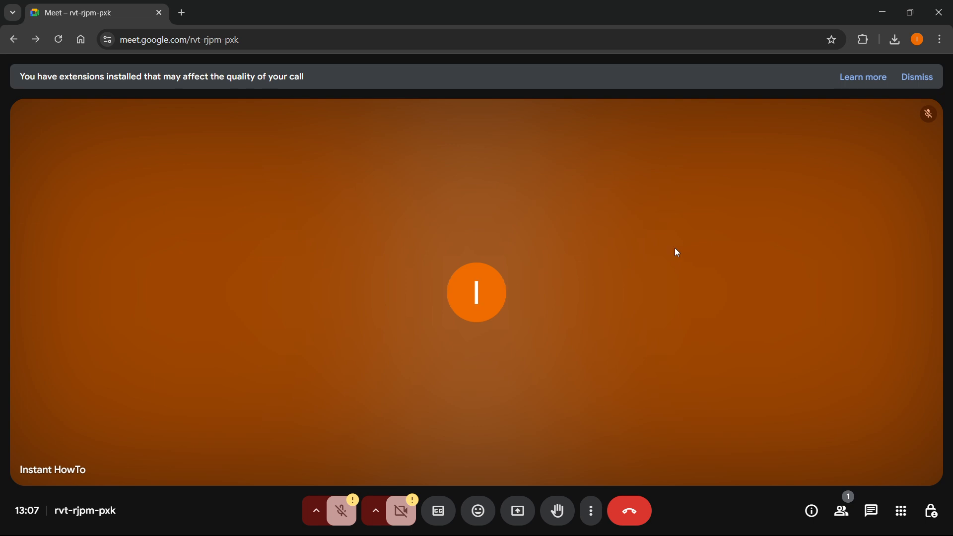